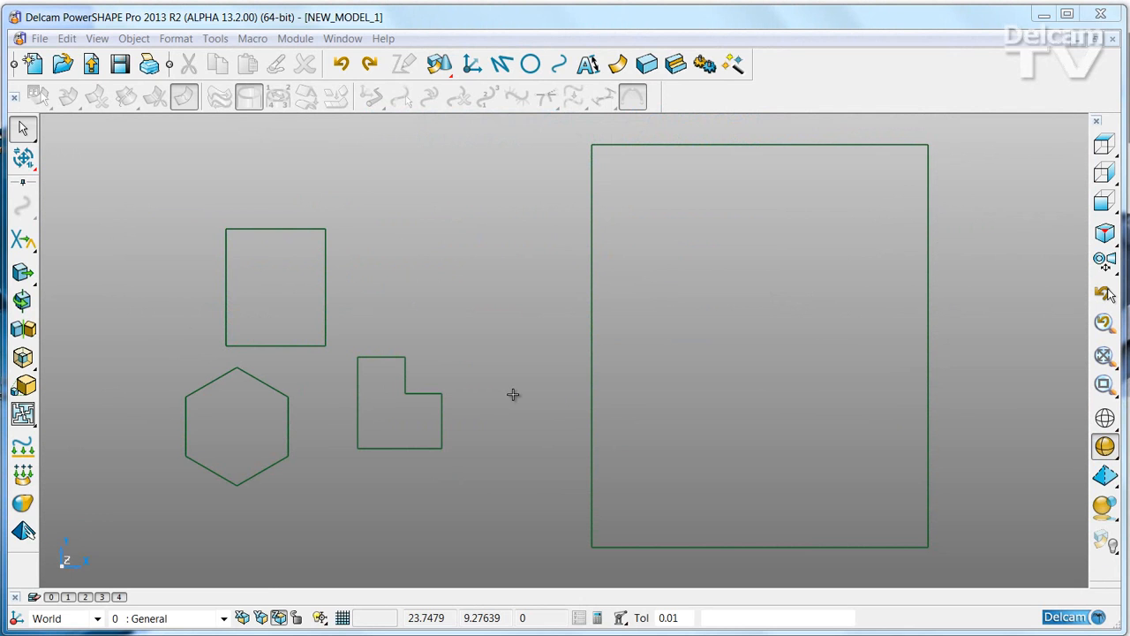
pyautogui.moveTo(491, 414)
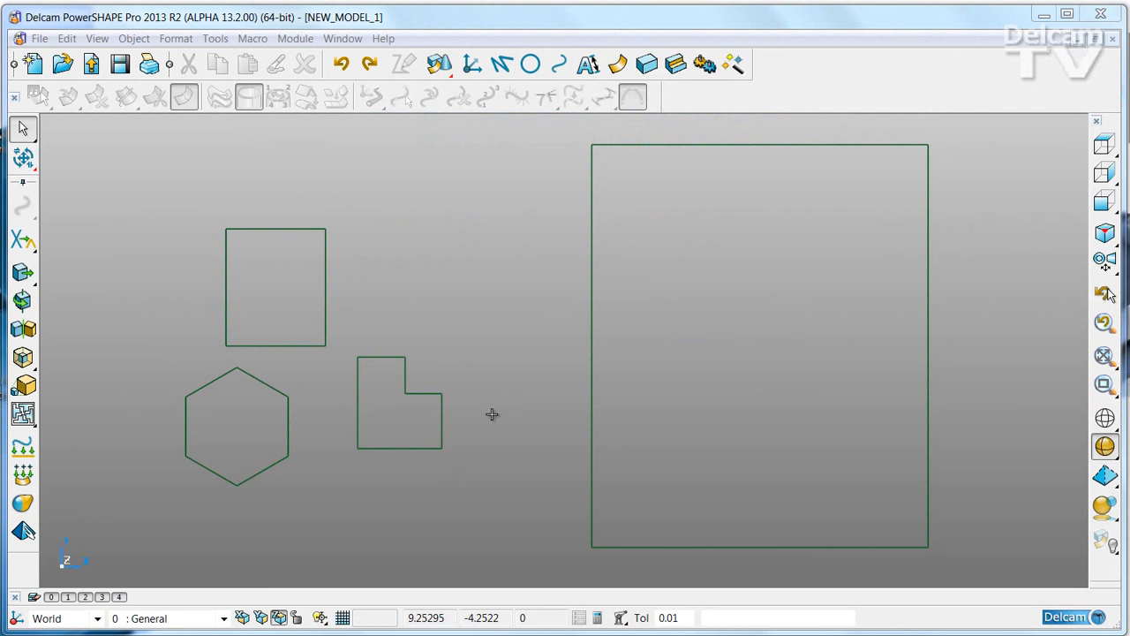
pyautogui.moveTo(514, 368)
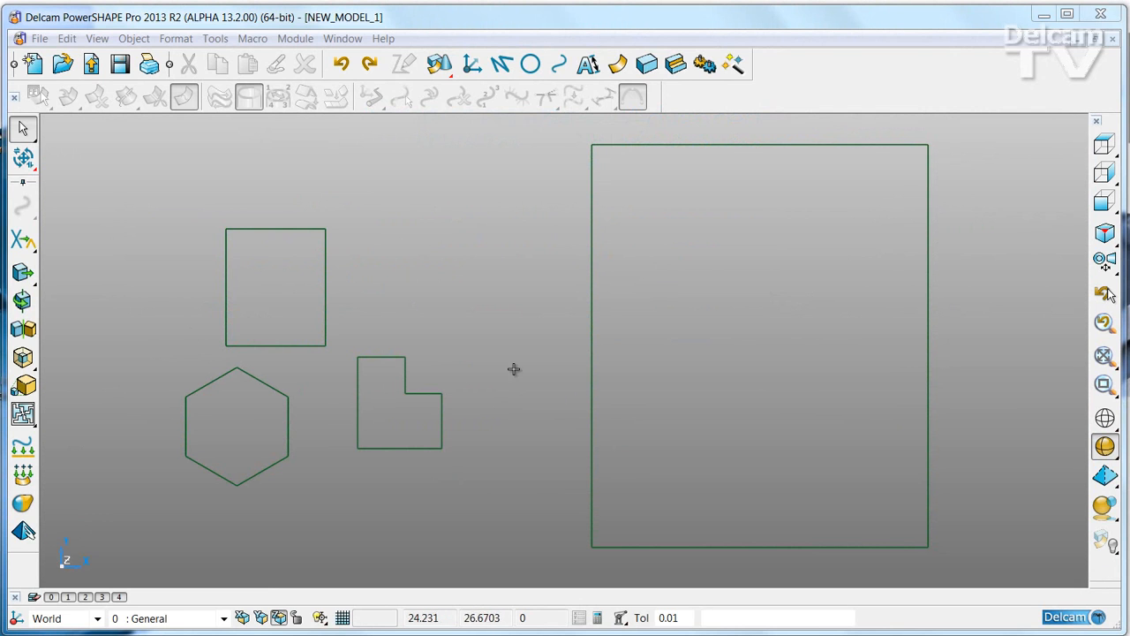
# Step: Open the Nesting form and register the large rectangle (Curve '6') as the sheet, quantity 1
pyautogui.click(596, 181)
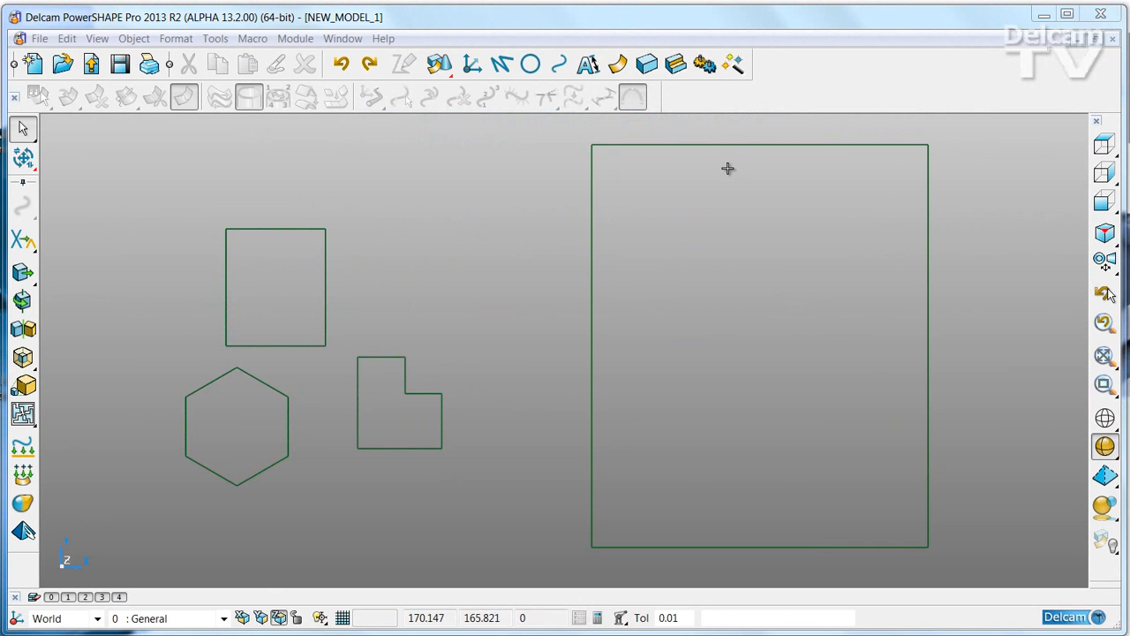
pyautogui.moveTo(878, 507)
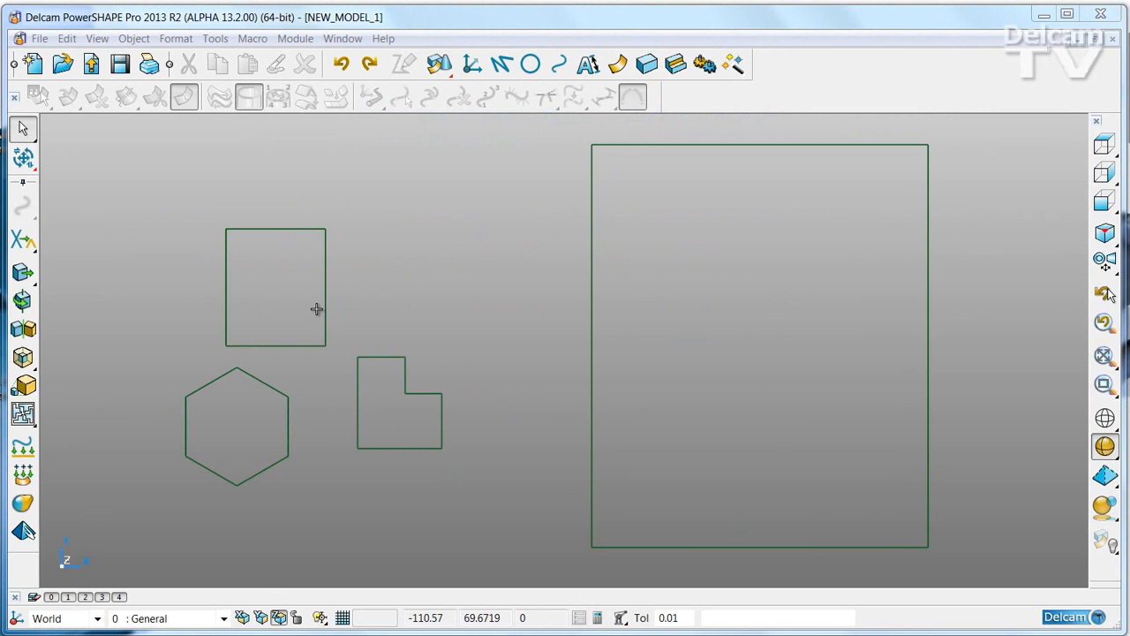
pyautogui.moveTo(370, 402)
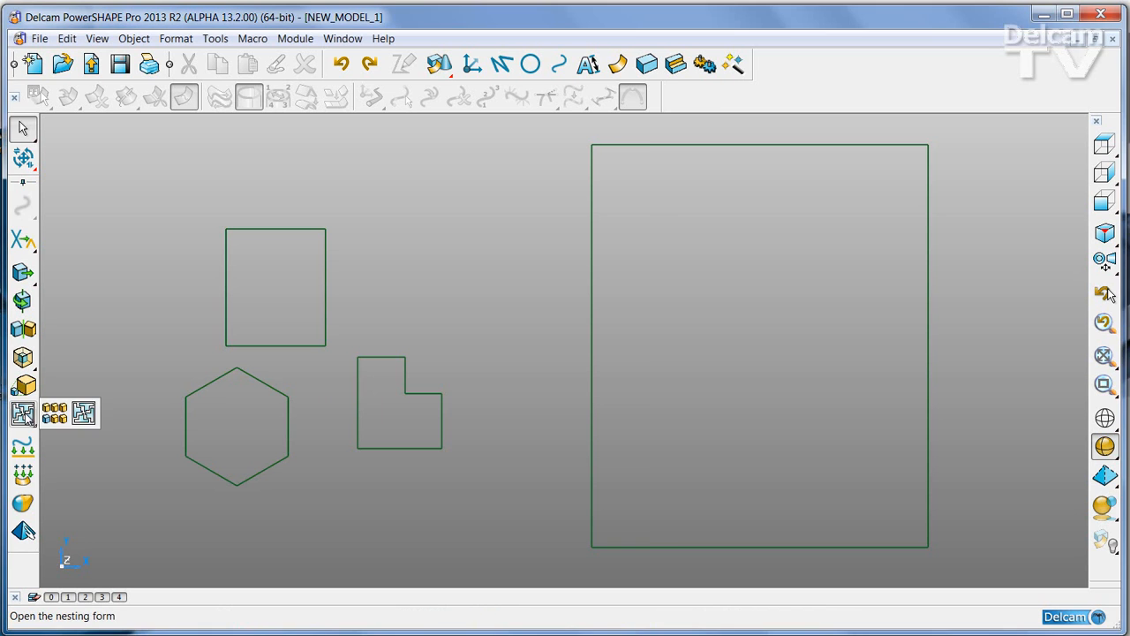
pyautogui.click(22, 413)
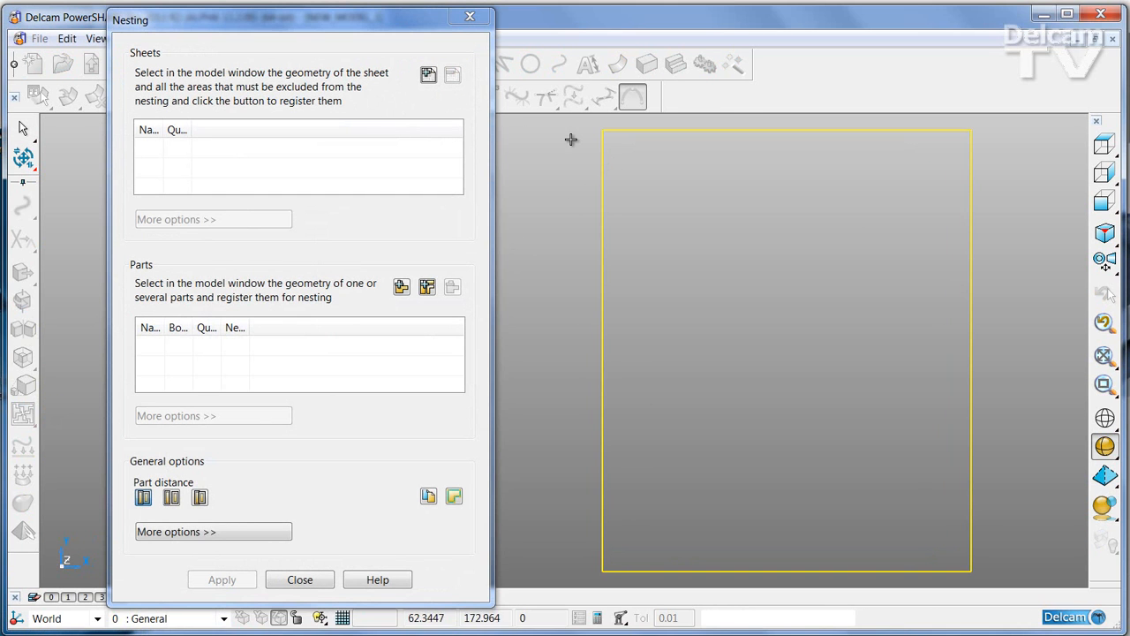
pyautogui.click(428, 74)
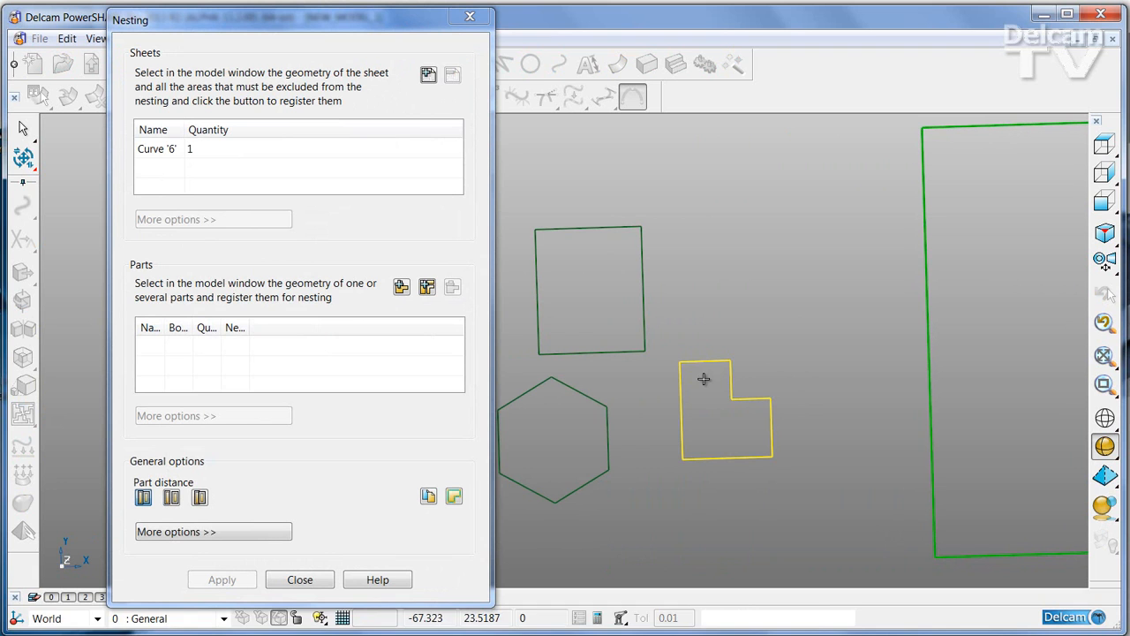
# Step: Register the L-shape as a nesting part with quantity 6
pyautogui.click(401, 286)
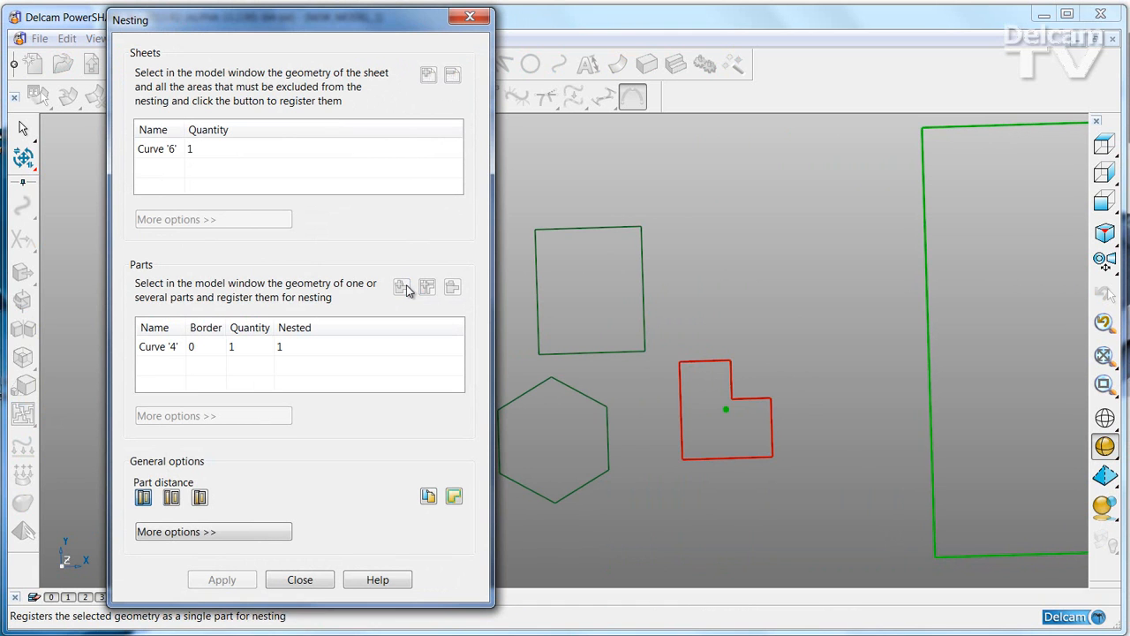
pyautogui.click(193, 346)
pyautogui.write('3')
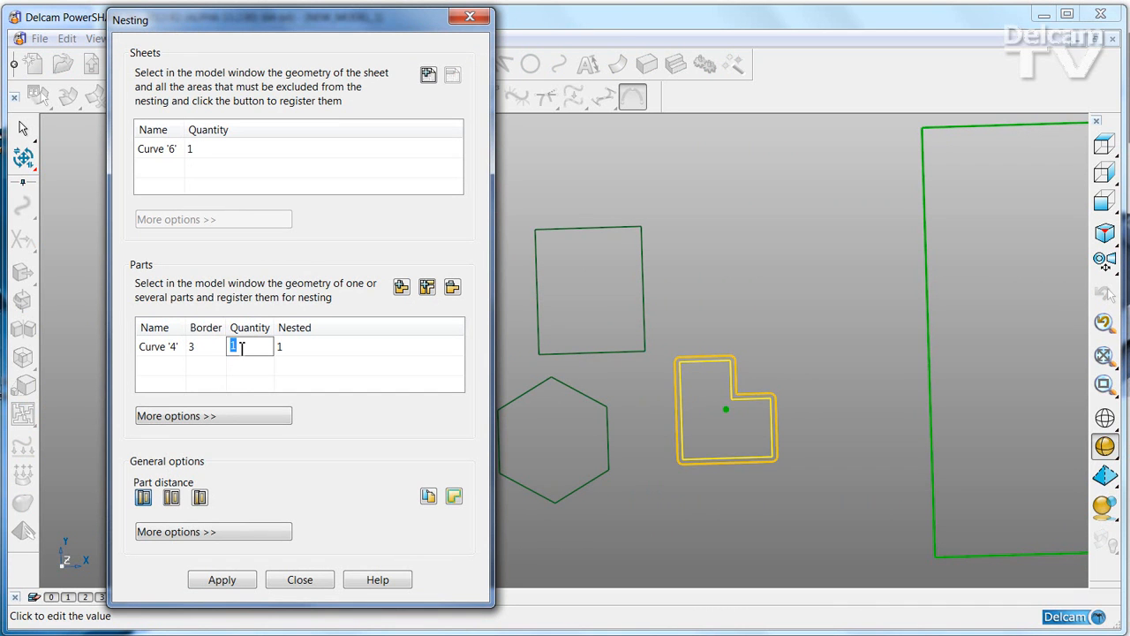
pyautogui.write('6')
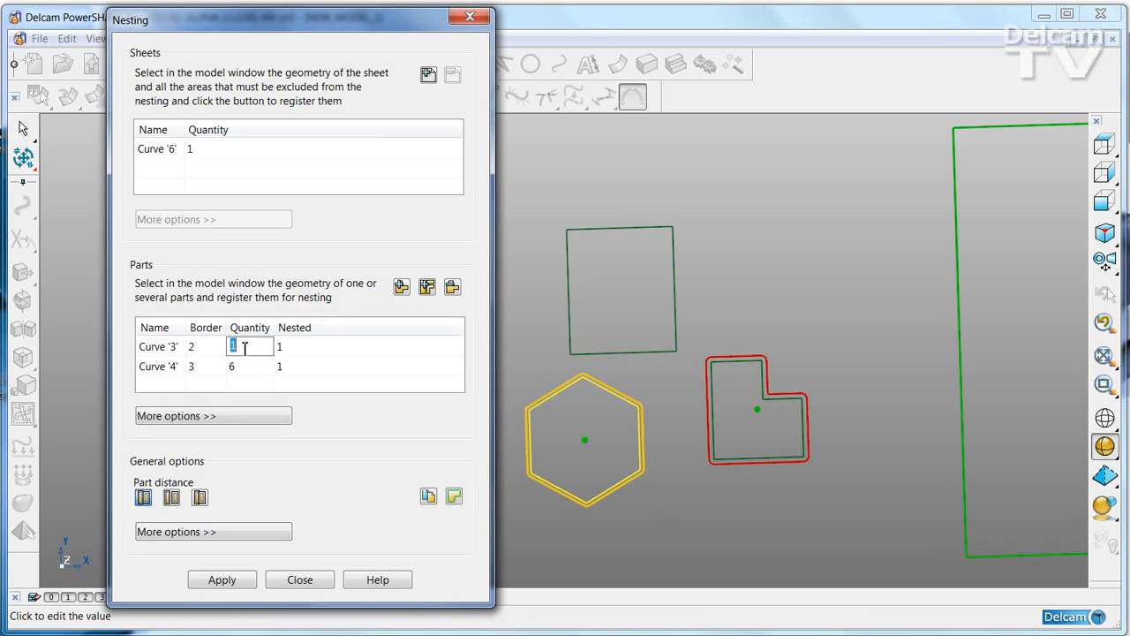
# Step: Set the hexagon part quantity to 3 and nest all registered parts onto the sheet
pyautogui.write('3')
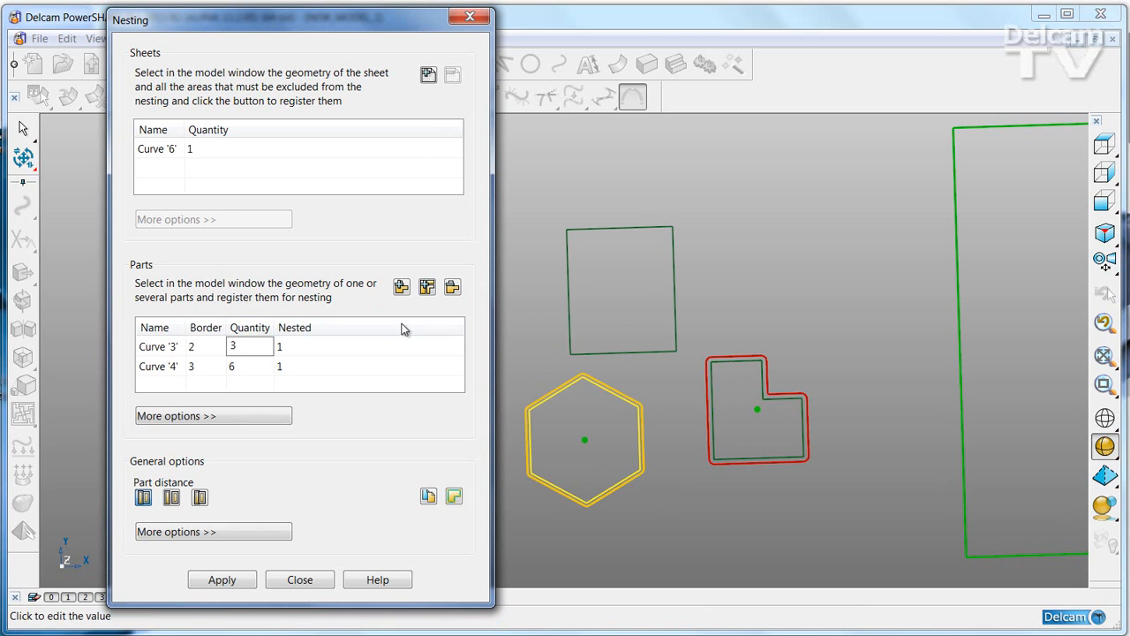
pyautogui.click(158, 346)
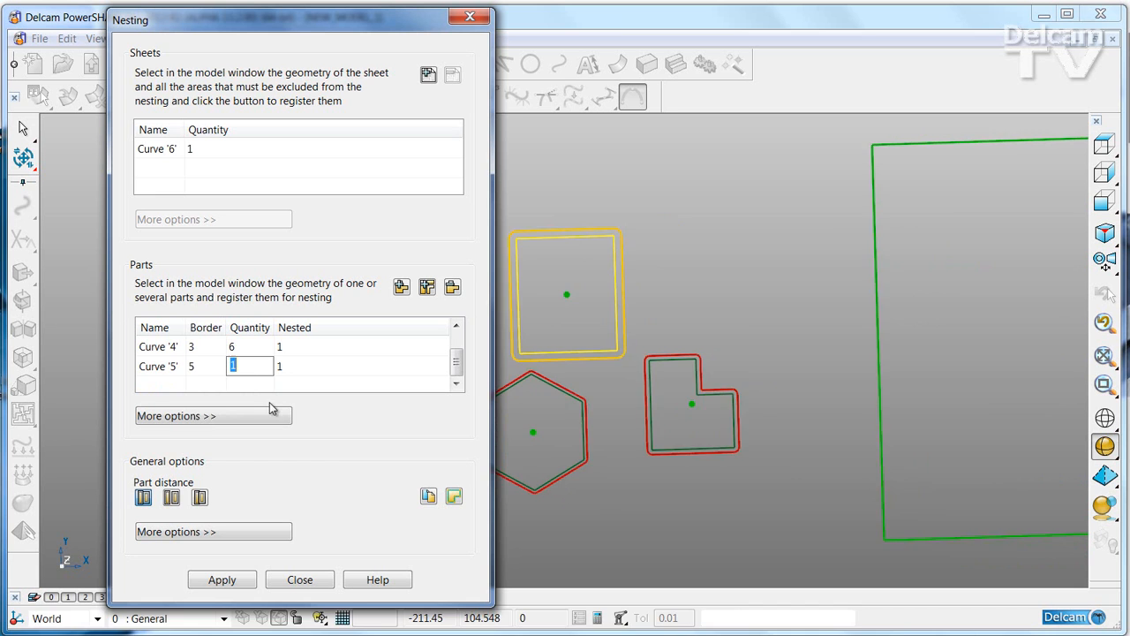
pyautogui.click(222, 579)
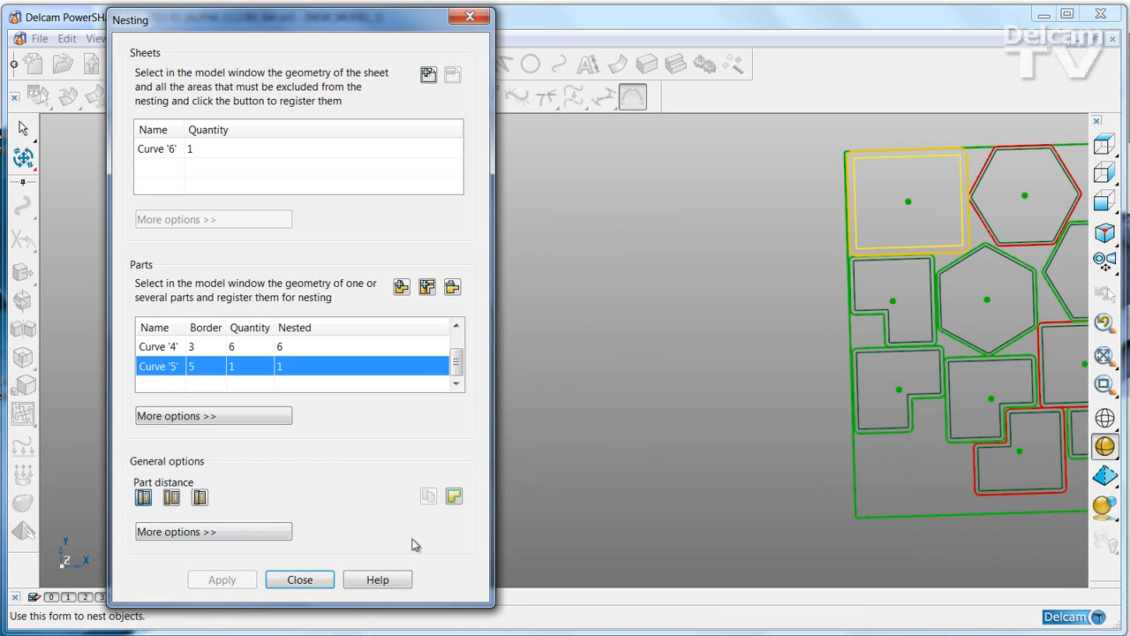